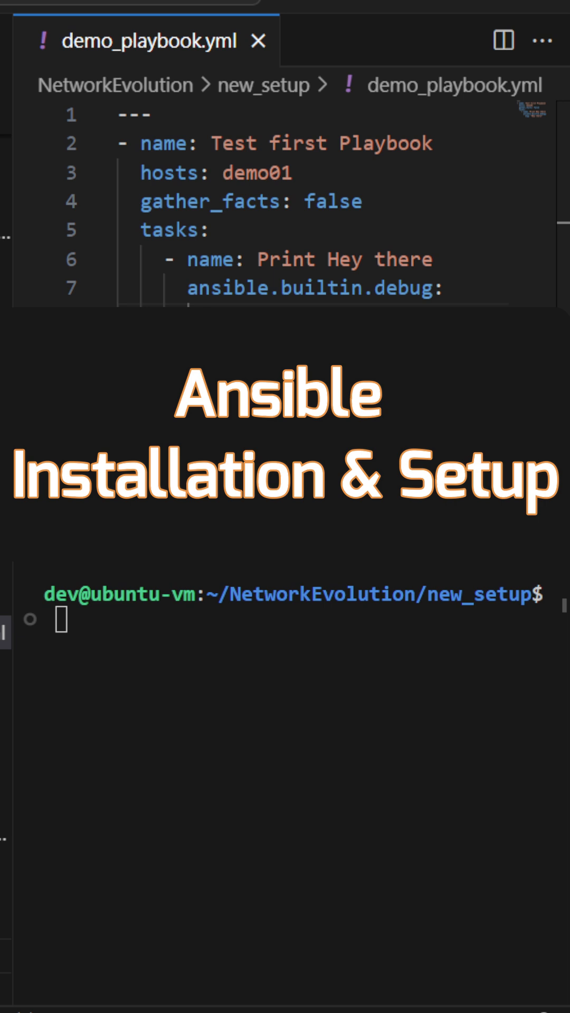
Step: Add msg: "Hey there" to the playbook's debug task and run sudo apt install python3.11
text(msg: "Hey there")
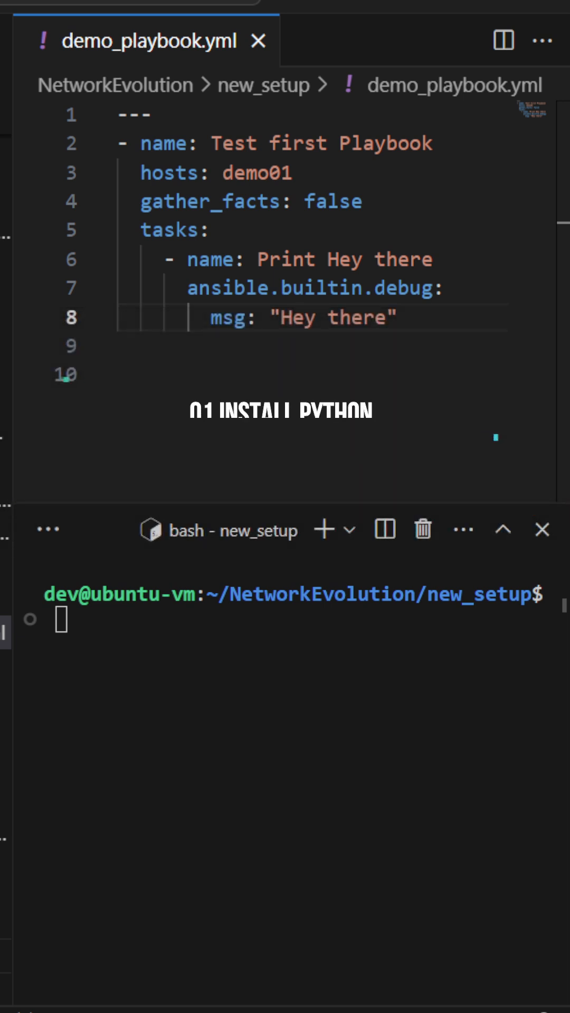
text(sudo apt install python3.11)
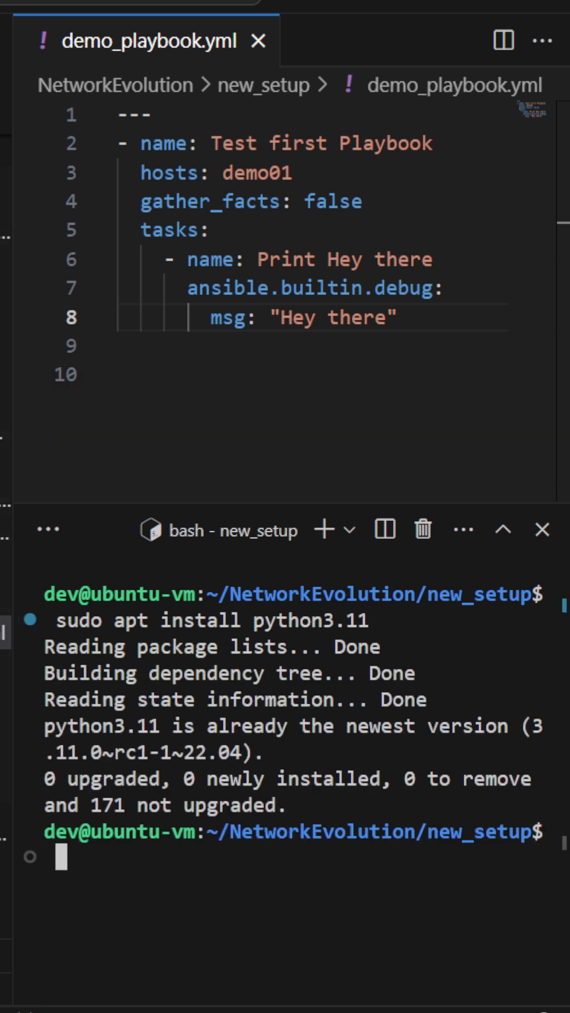
text(sudo apt install python3-virtualenv)
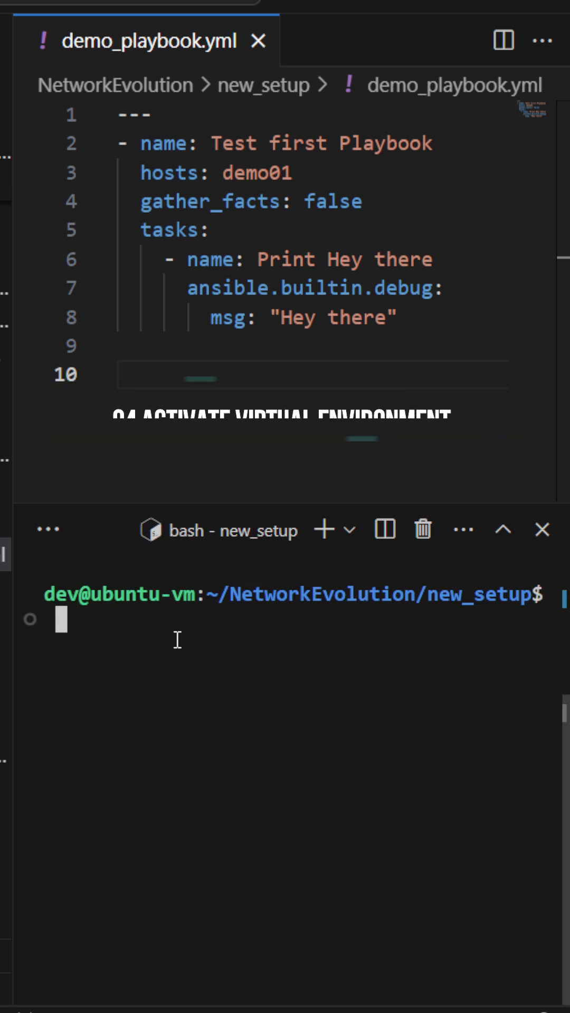
Step: Activate the ansible_demo virtual environment via source ~/ansible_demo/bin/activate
text(source ~/ansible_demo/bin/activate)
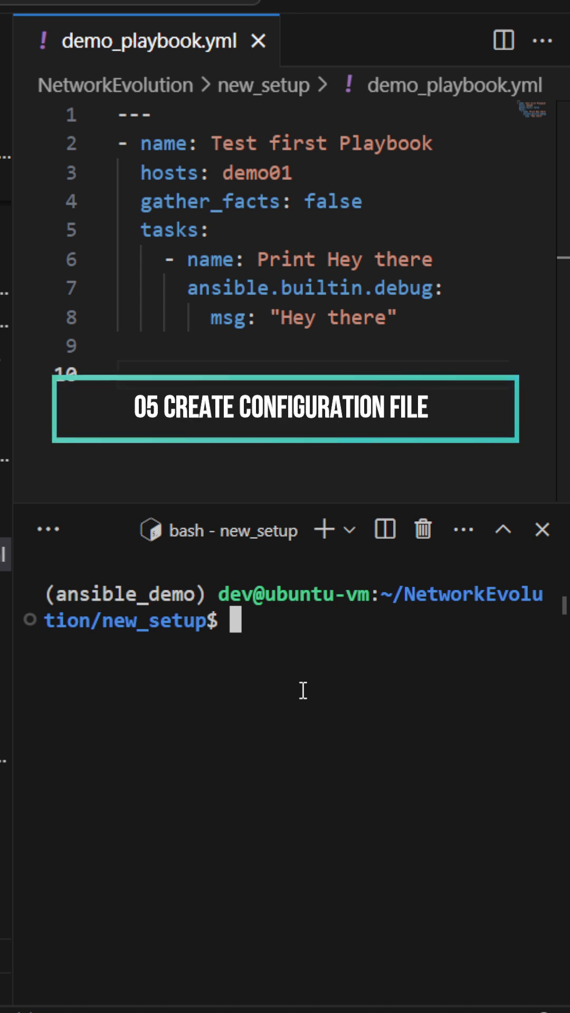
Step: Generate ansible.cfg with ansible-config init --disabled and select its inventory setting on line 137
text(ls)
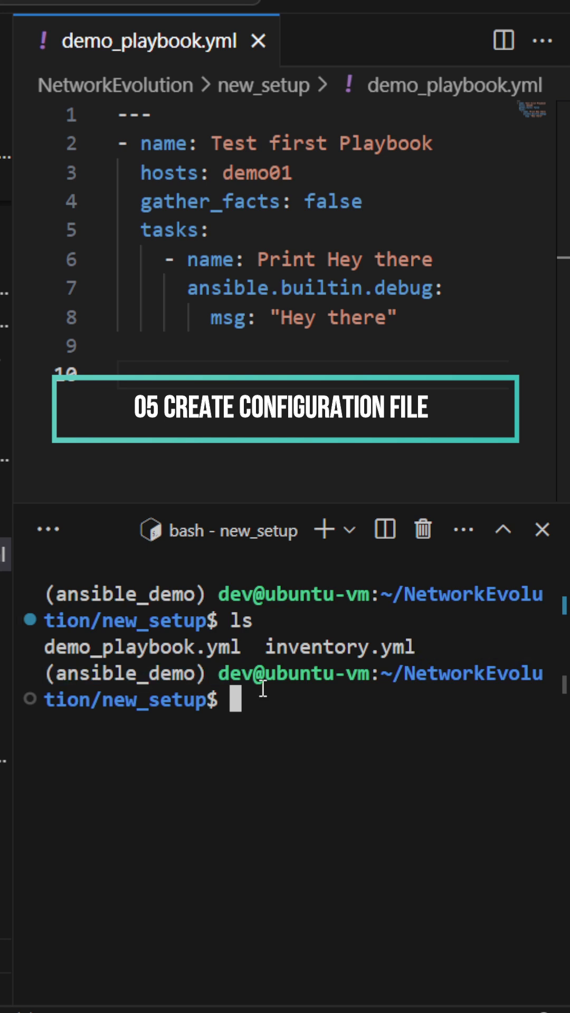
text(ansible-config init --disabled > ansible.cfg)
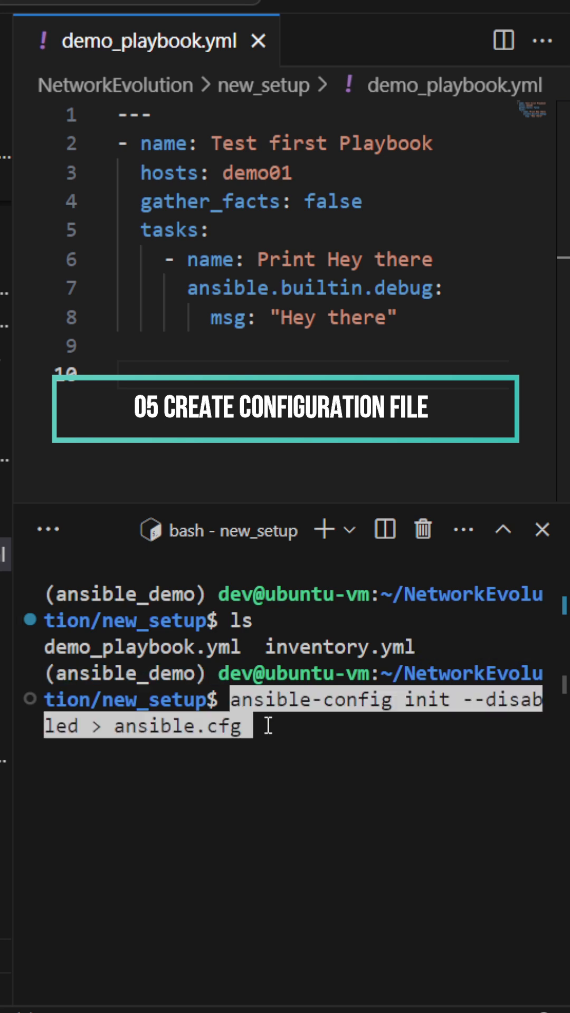
mouse_move(378, 742)
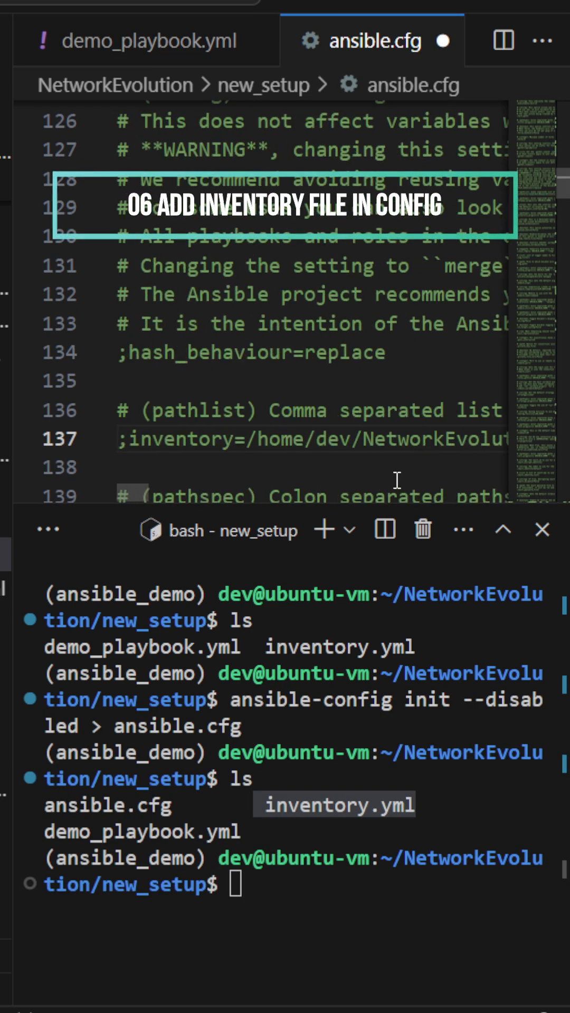
double_click(177, 439)
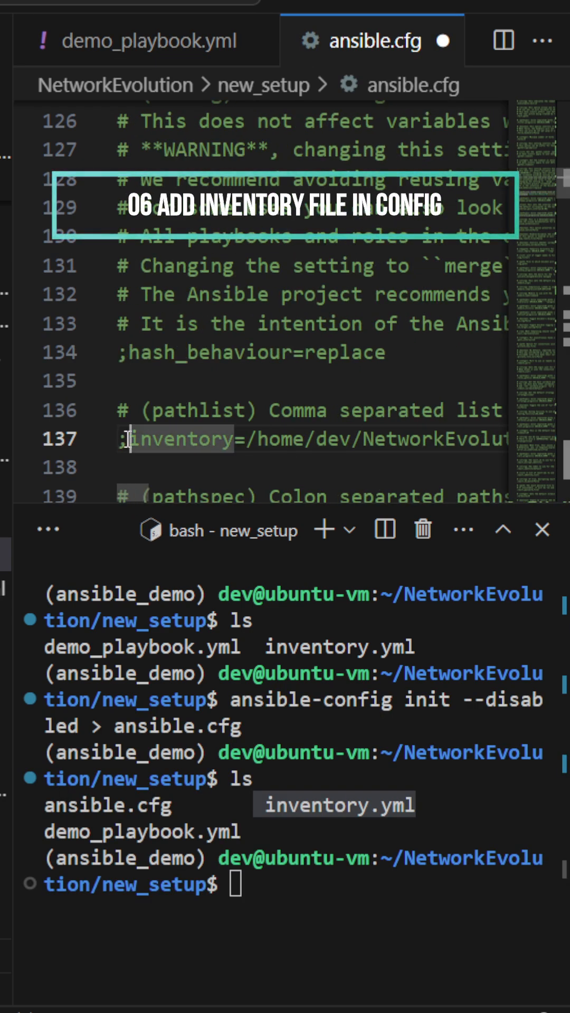